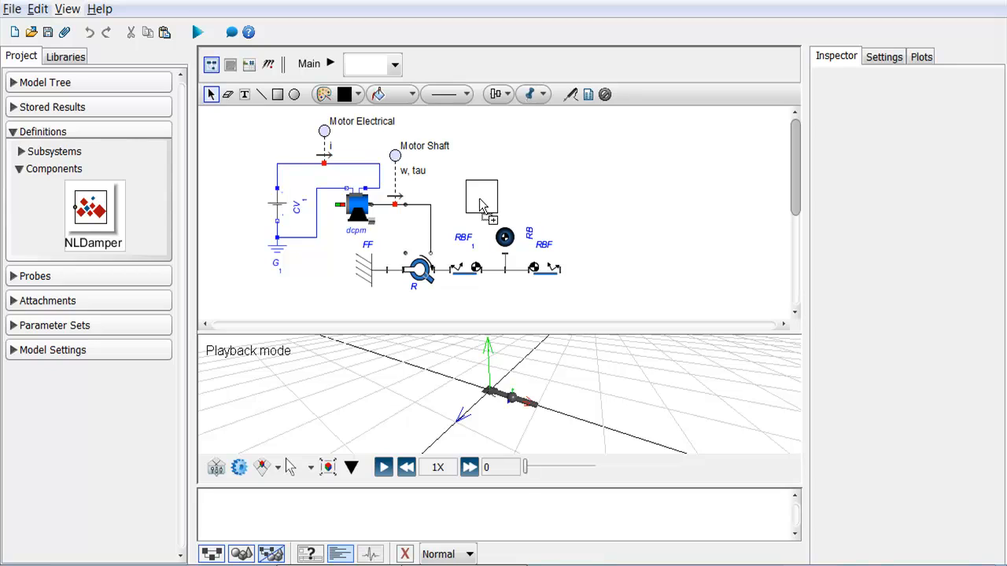
# - Place an NLDamper instance from Definitions > Components onto the motor shaft diagram
pyautogui.click(482, 205)
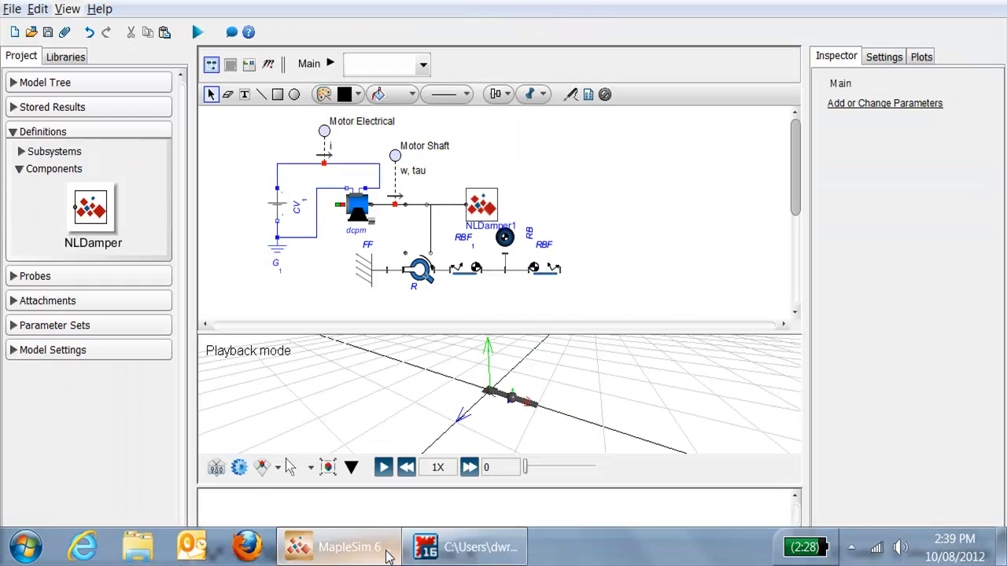
# - Simulate the shaft model with the damper, producing diverging current, torque and speed plots
pyautogui.click(199, 31)
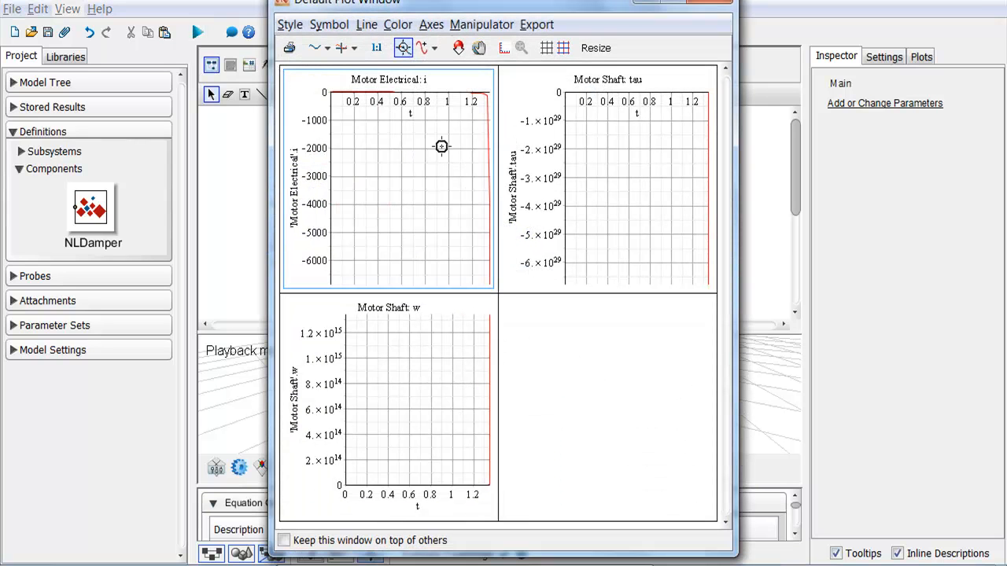
pyautogui.moveTo(425, 137)
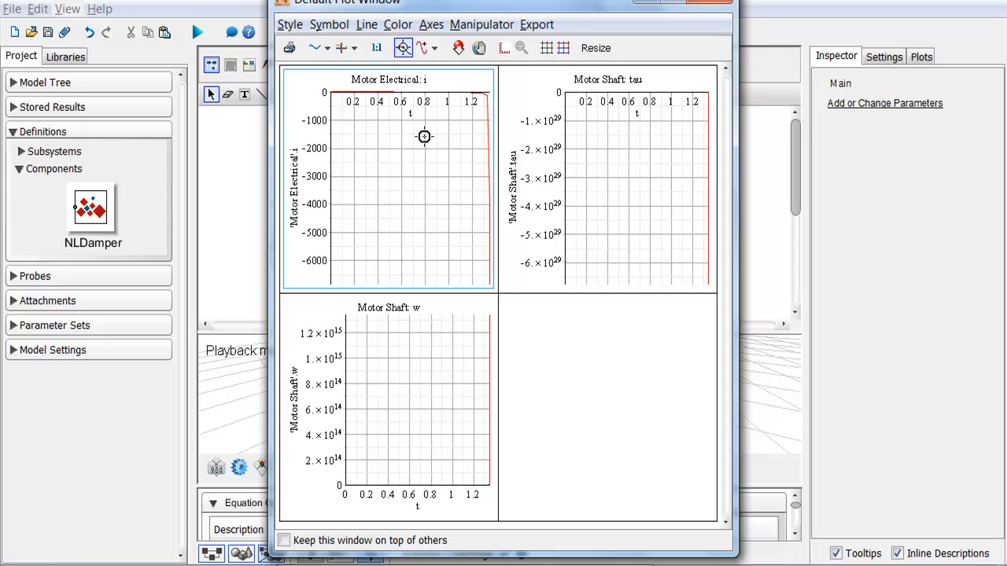
pyautogui.moveTo(484, 120)
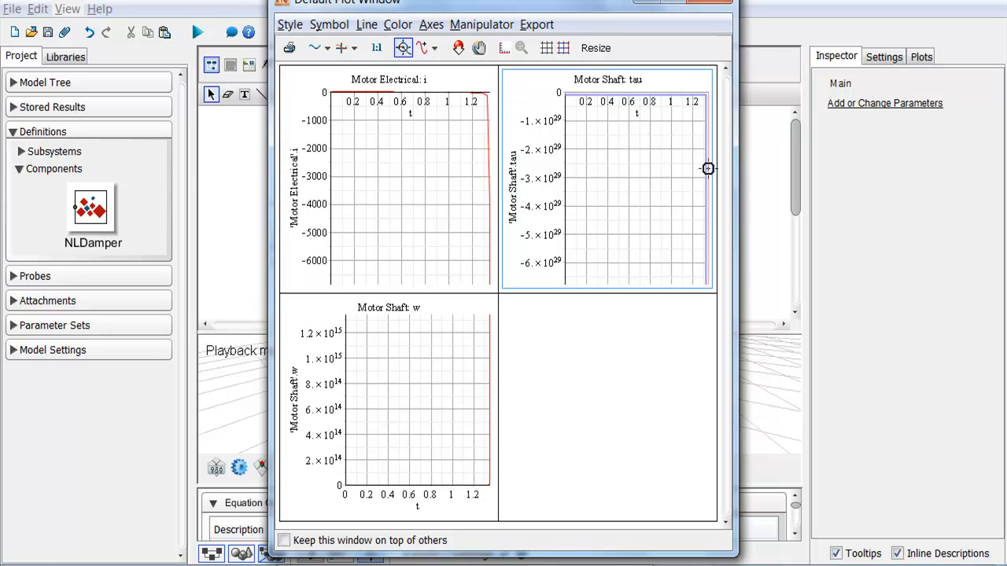
pyautogui.moveTo(583, 230)
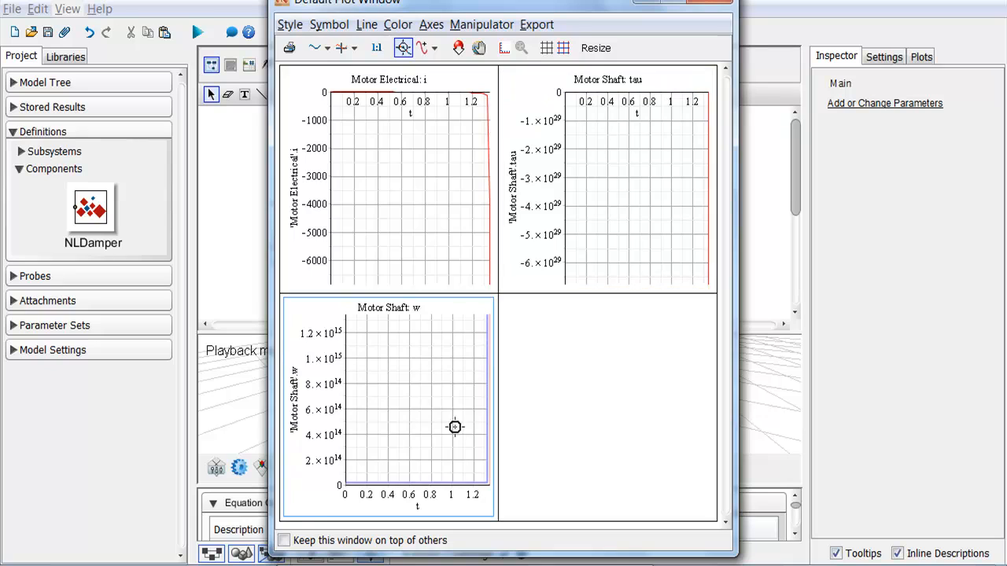
pyautogui.moveTo(492, 342)
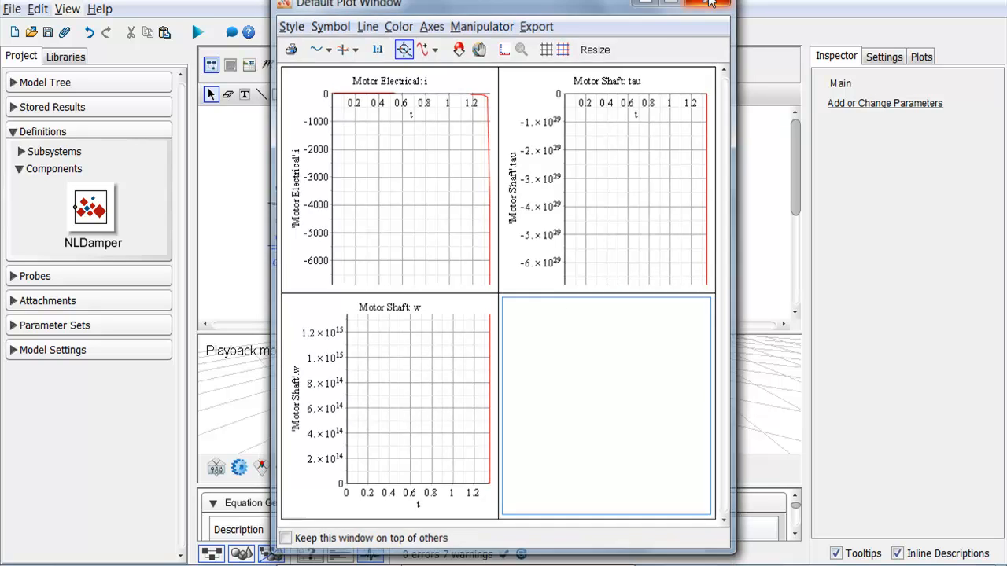
# - Close the diverging plots, simulate without the damper to get bounded oscillations, and close those plots
pyautogui.click(698, 3)
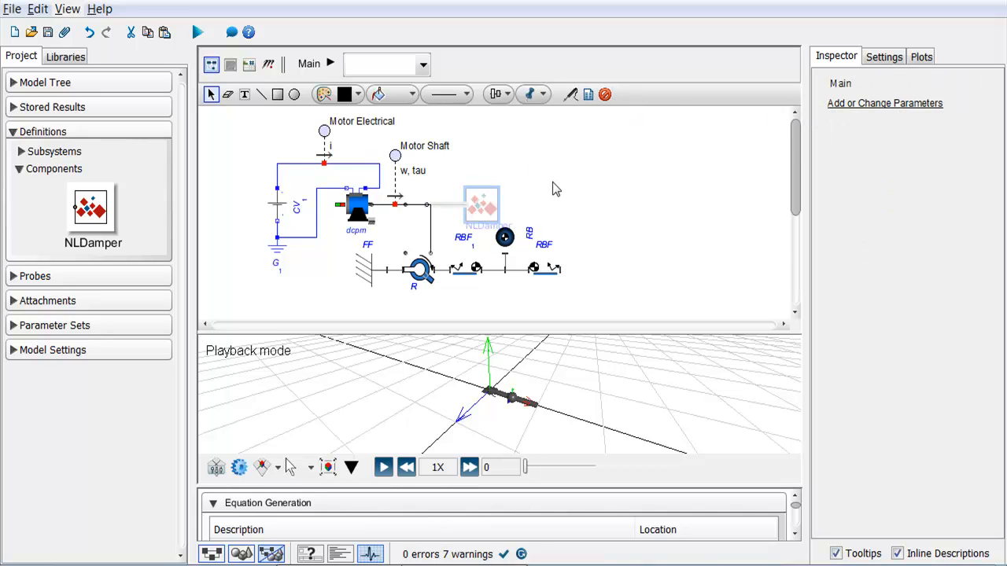
pyautogui.click(195, 33)
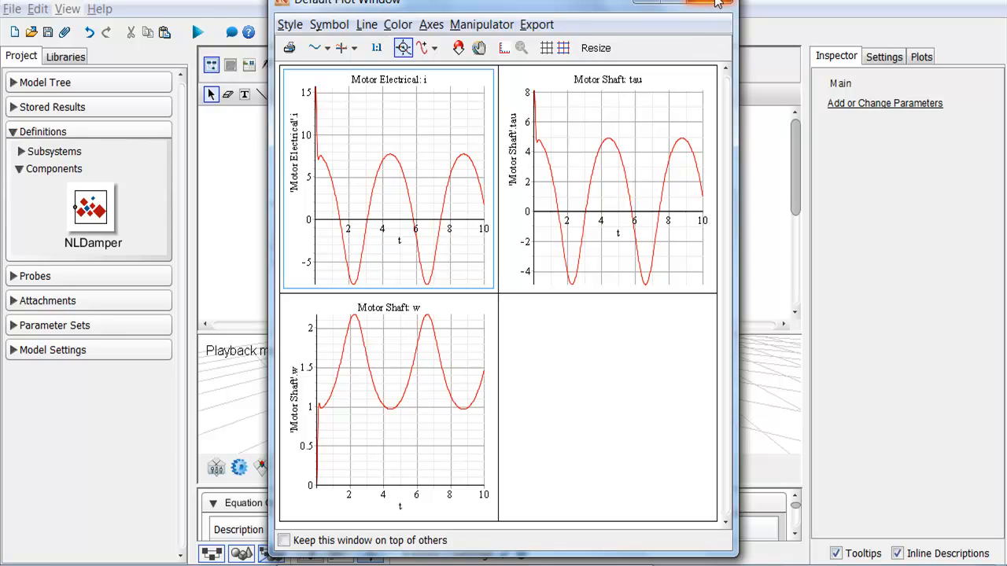
pyautogui.click(707, 5)
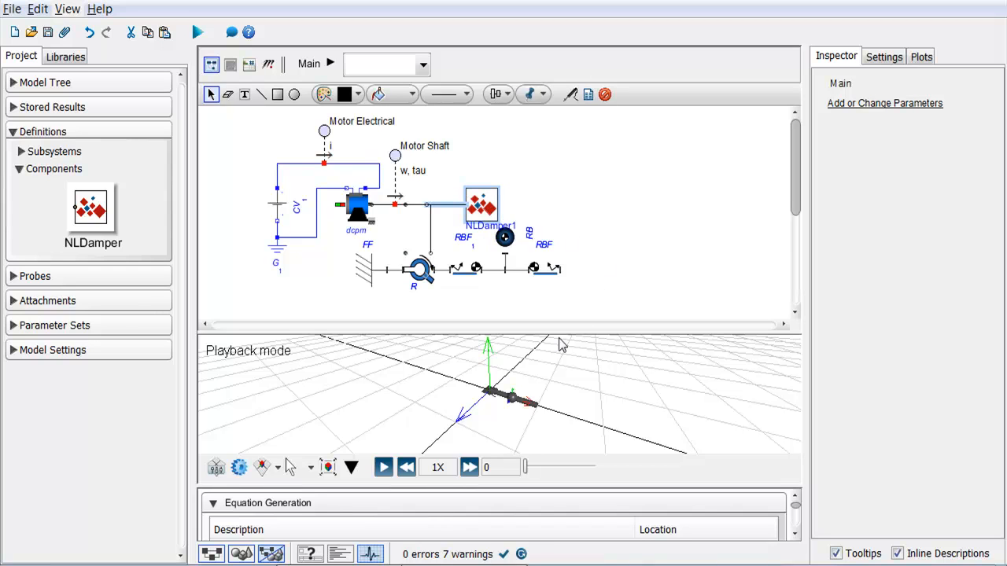
# - In the Maple NLDamper template, edit the torque equation to drop the minus before d1
pyautogui.click(440, 545)
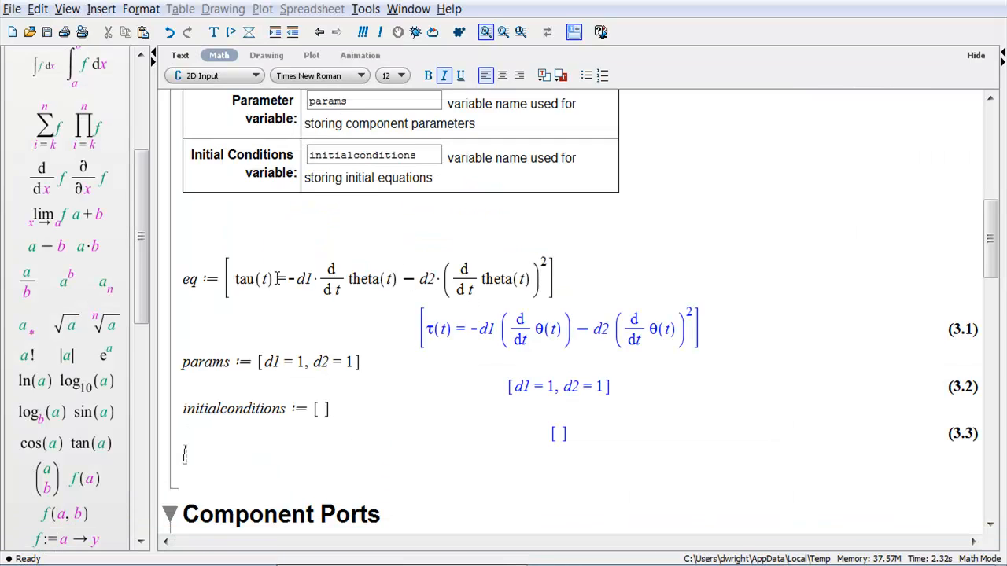
pyautogui.doubleClick(254, 280)
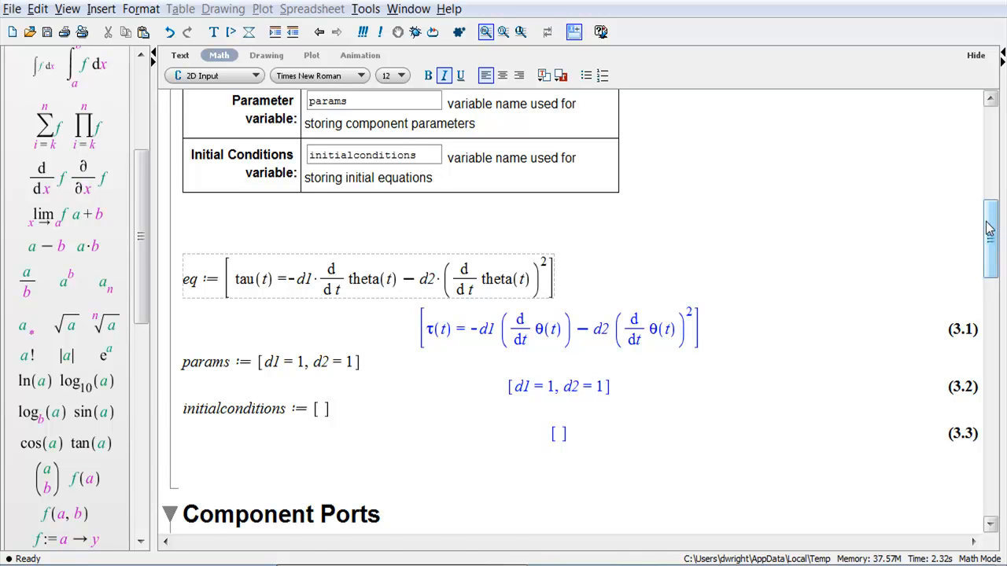
pyautogui.scroll(-3)
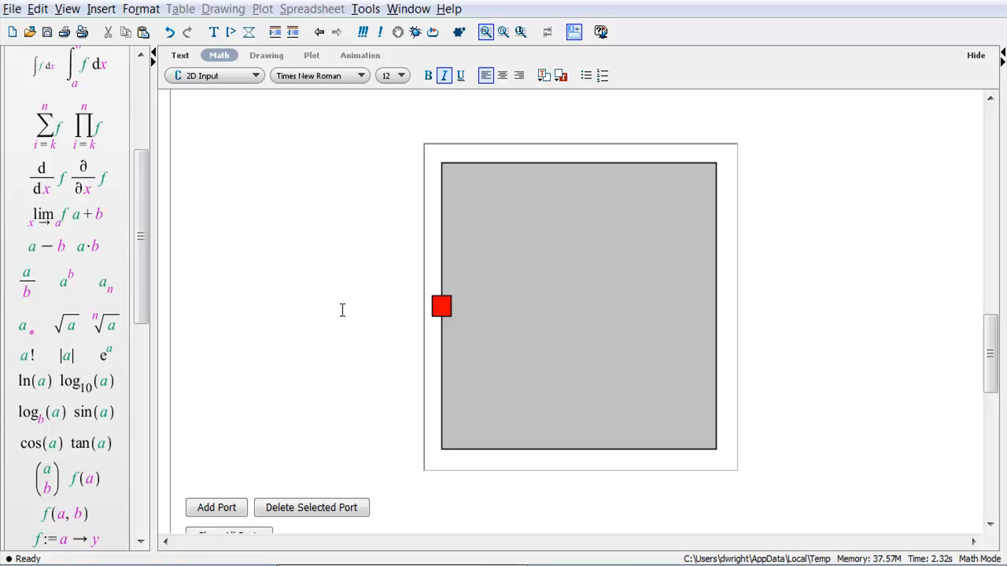
pyautogui.moveTo(347, 309)
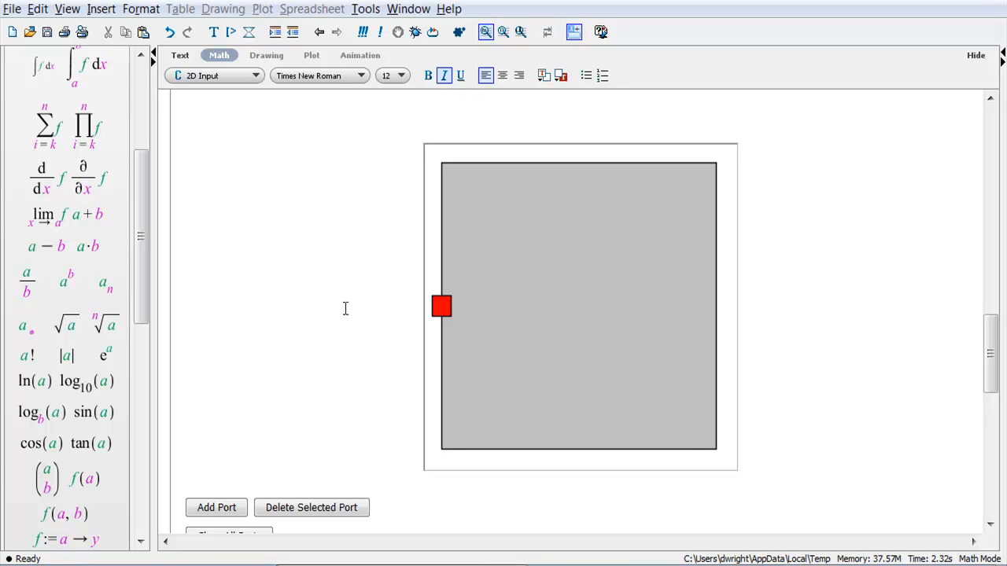
pyautogui.moveTo(457, 351)
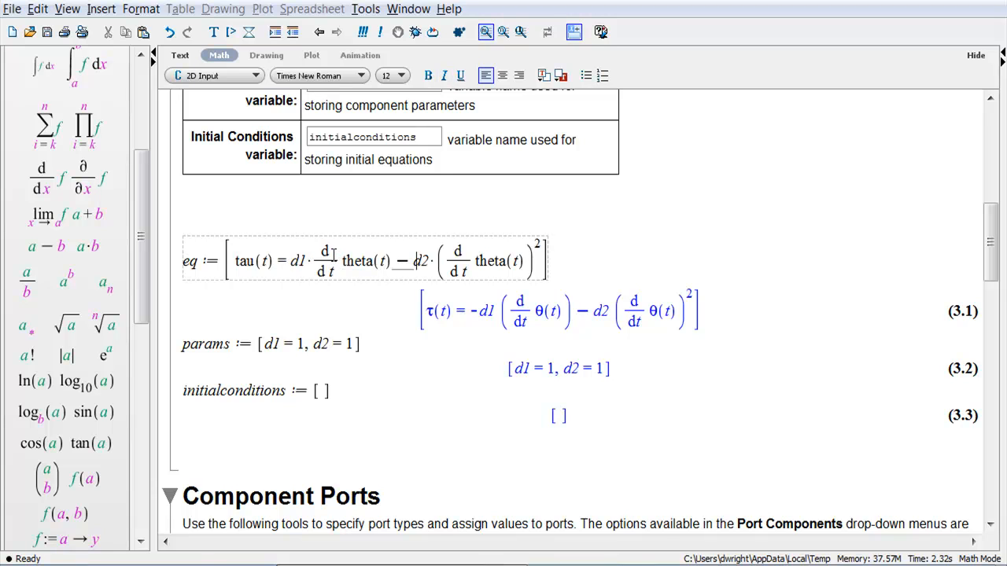
# - Change -d2 to +d2 in the torque equation and move down to Component Generation
pyautogui.doubleClick(399, 262)
pyautogui.write('+')
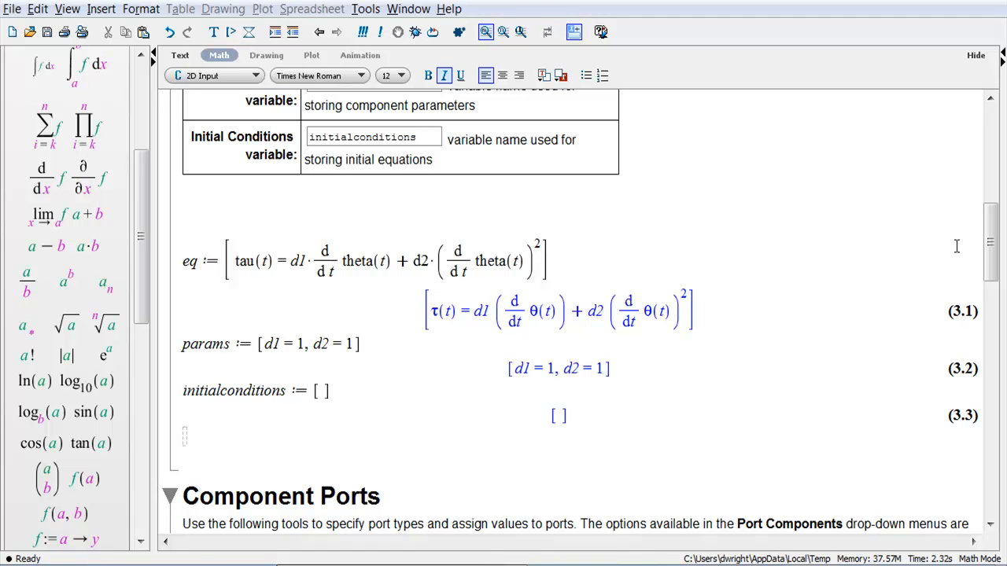
pyautogui.scroll(-3)
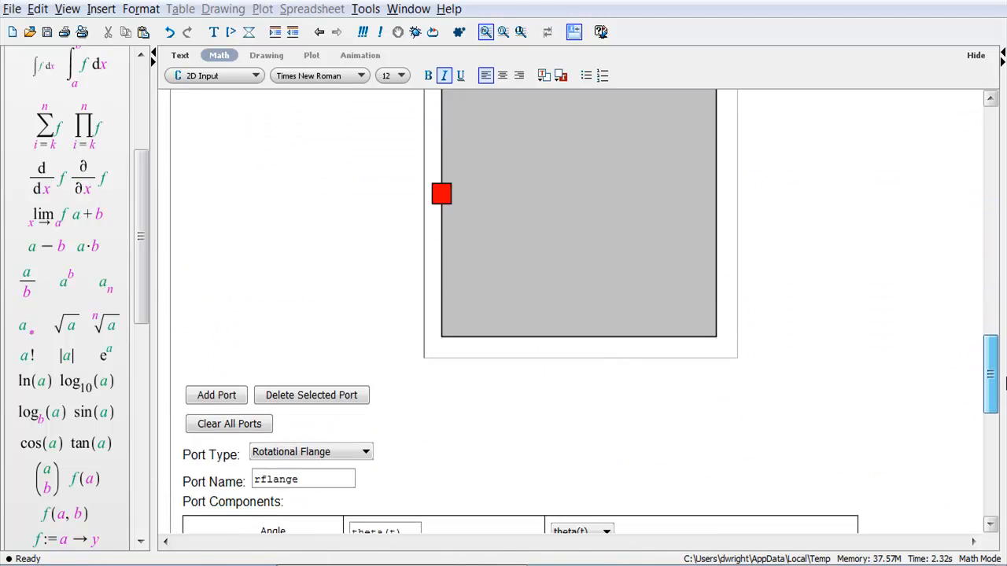
pyautogui.scroll(-3)
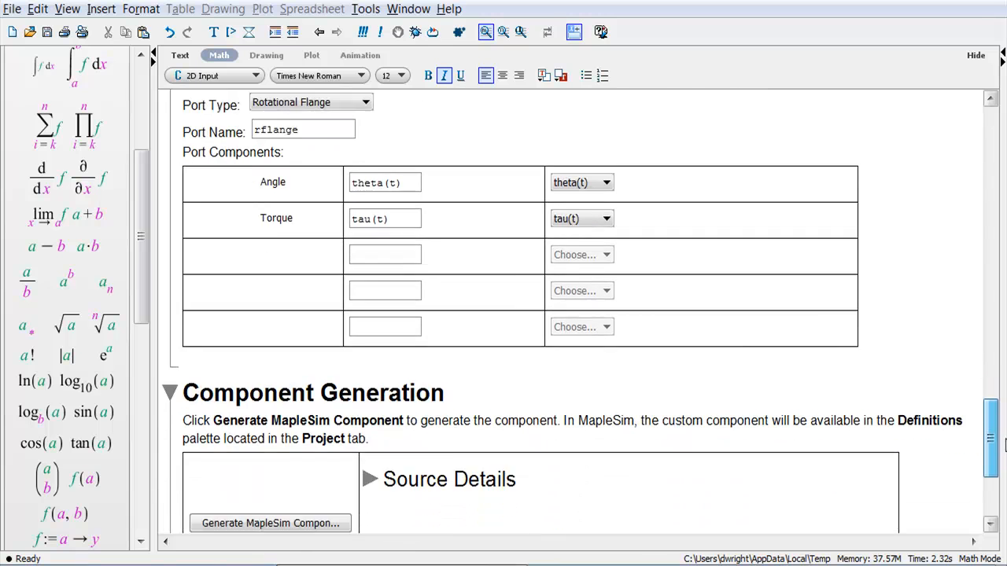
pyautogui.scroll(-3)
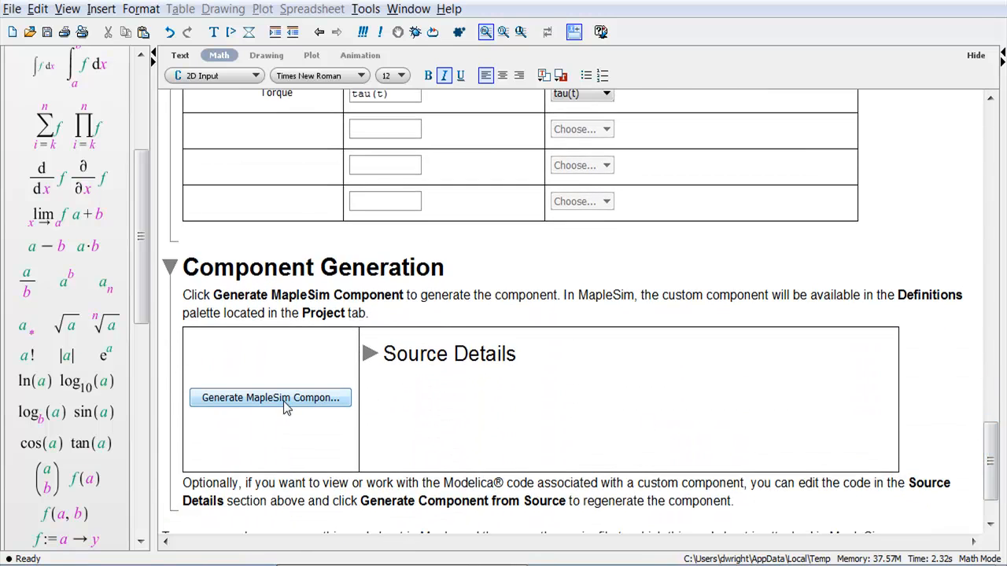
# - Generate the MapleSim component, replacing the existing NLDamper, and return to MapleSim
pyautogui.click(270, 398)
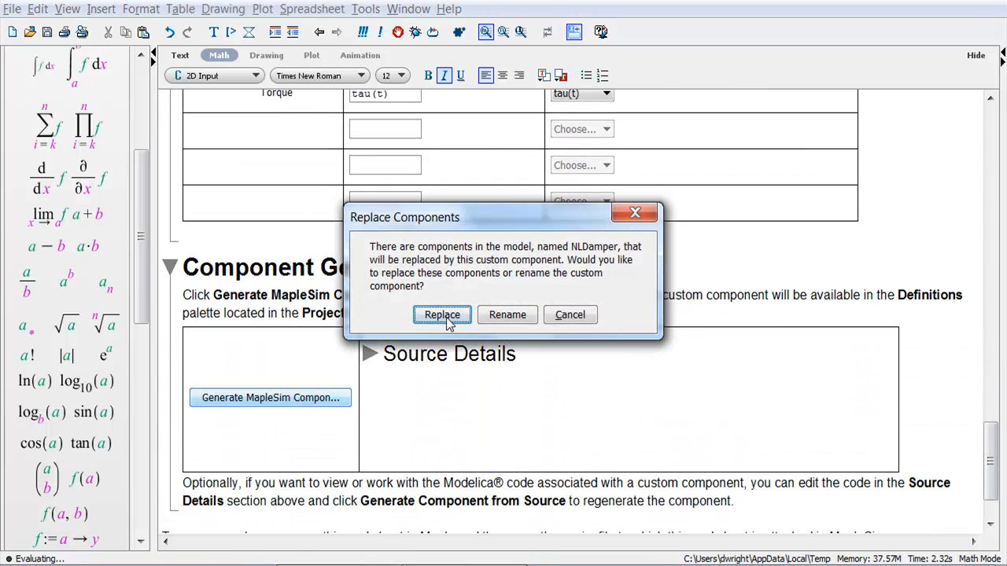
pyautogui.click(442, 314)
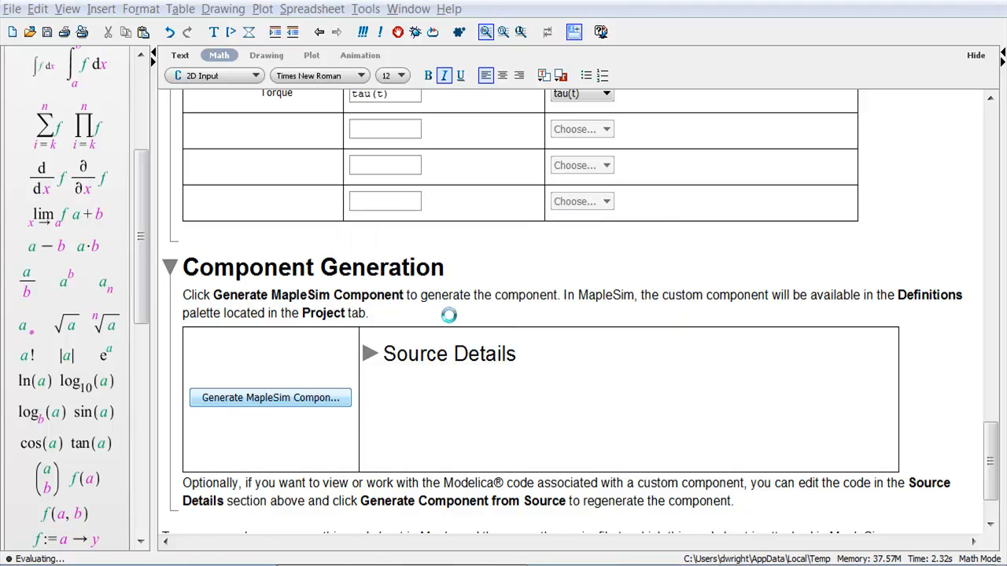
pyautogui.click(271, 397)
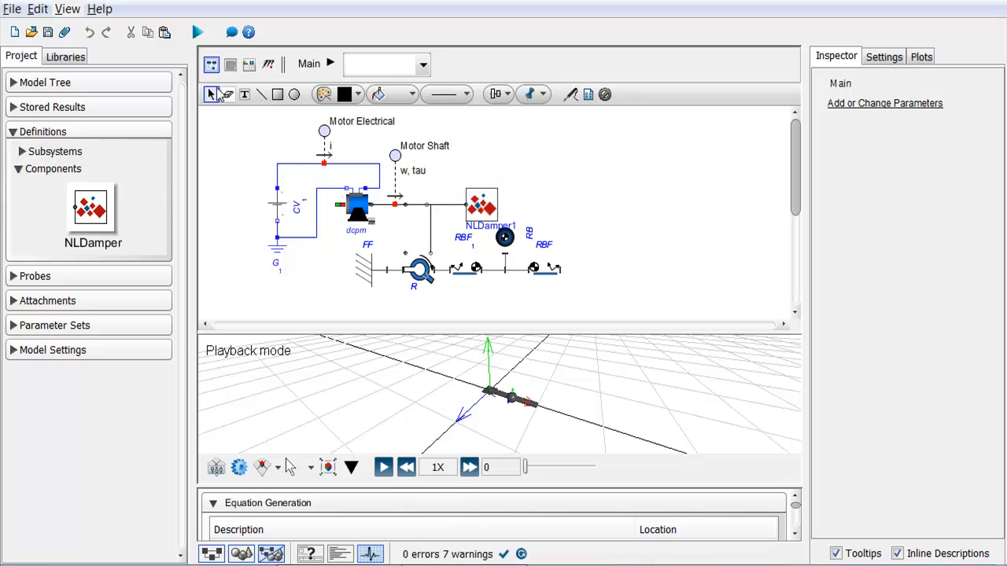
# - Simulate with the corrected NLDamper, giving bounded oscillating results, and close the plots
pyautogui.click(198, 31)
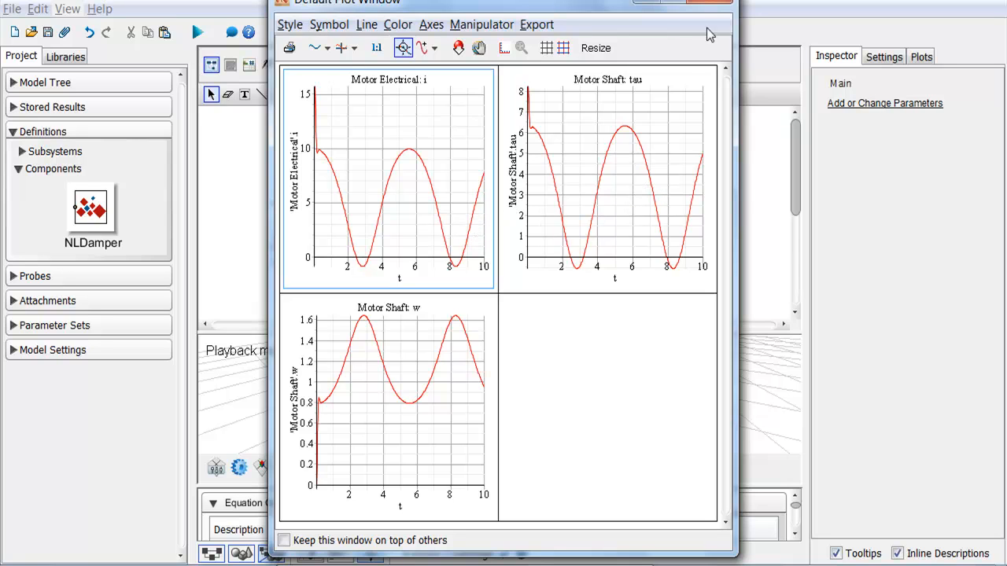
pyautogui.click(708, 8)
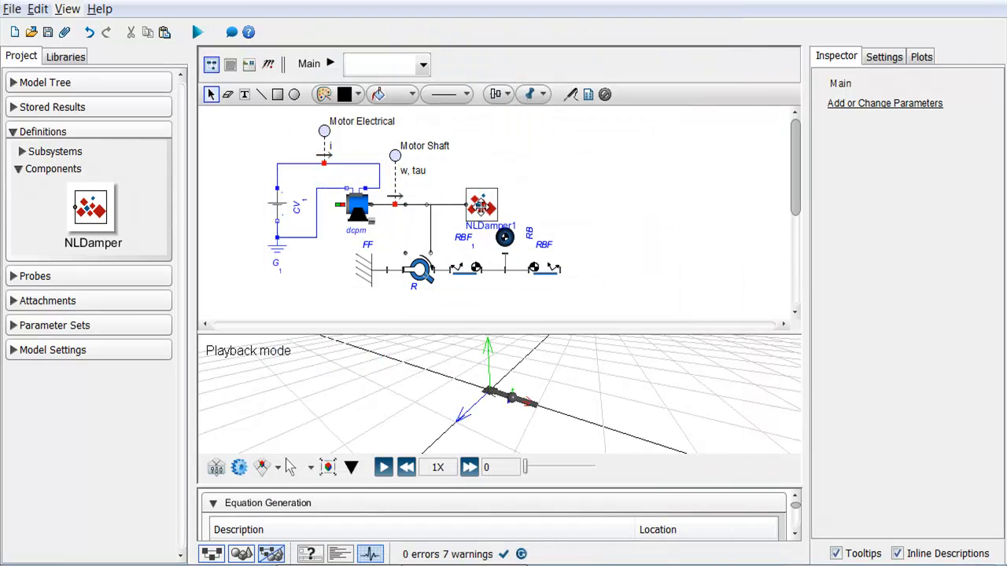
# - Set NLDamper1's d1 to 1000, simulate to get near-zero shaft speed, and close the plots
pyautogui.click(480, 206)
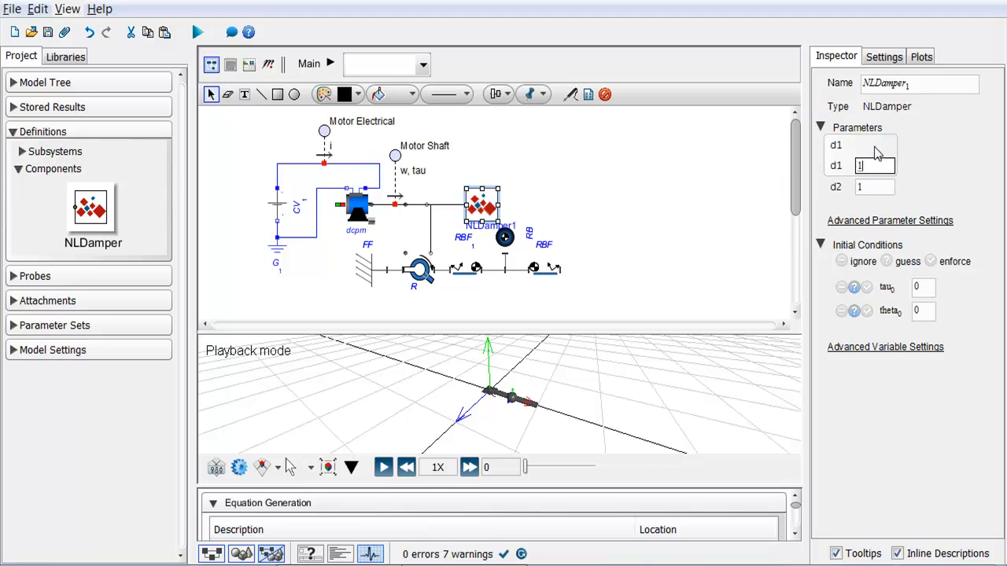
pyautogui.write('1000')
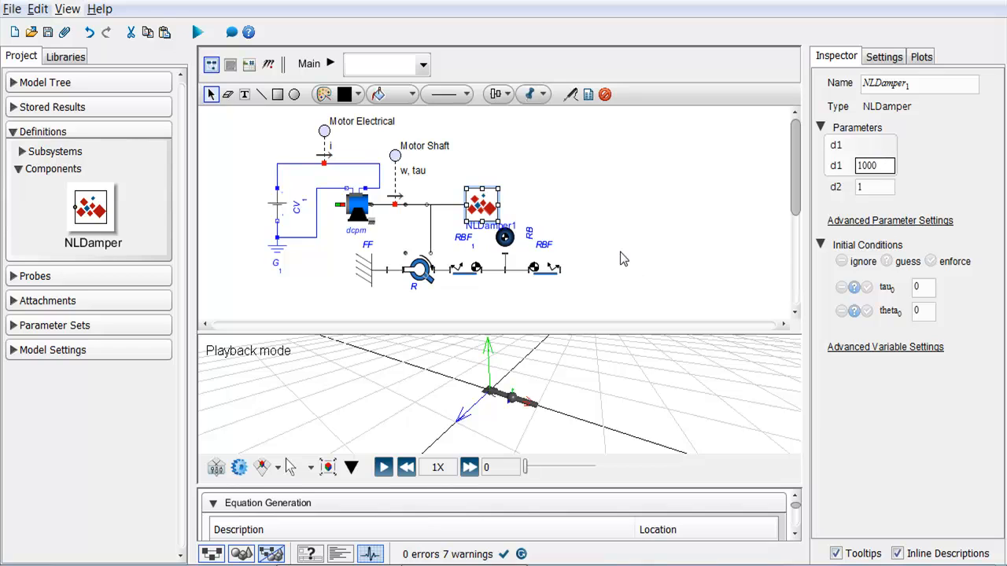
pyautogui.click(201, 32)
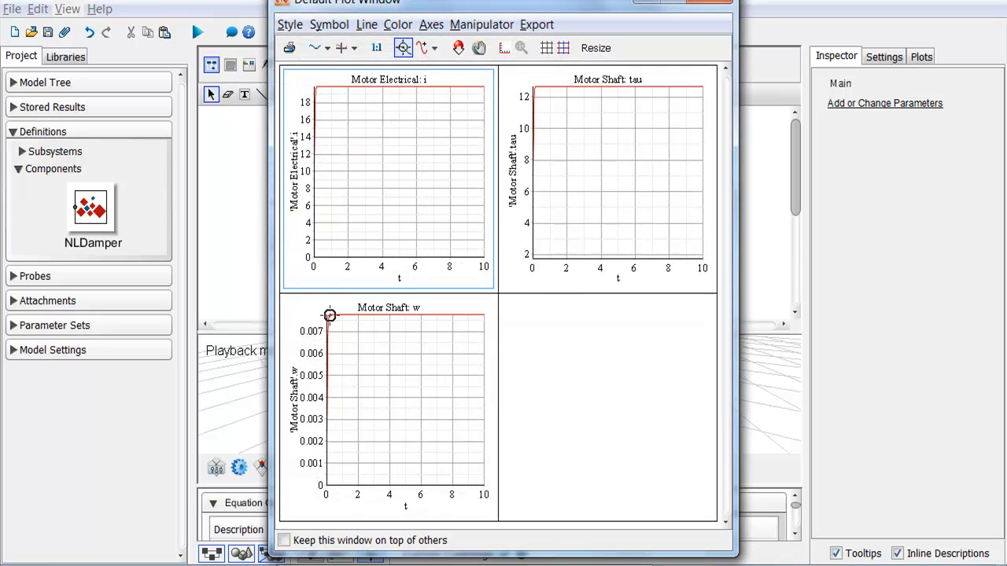
pyautogui.moveTo(434, 315)
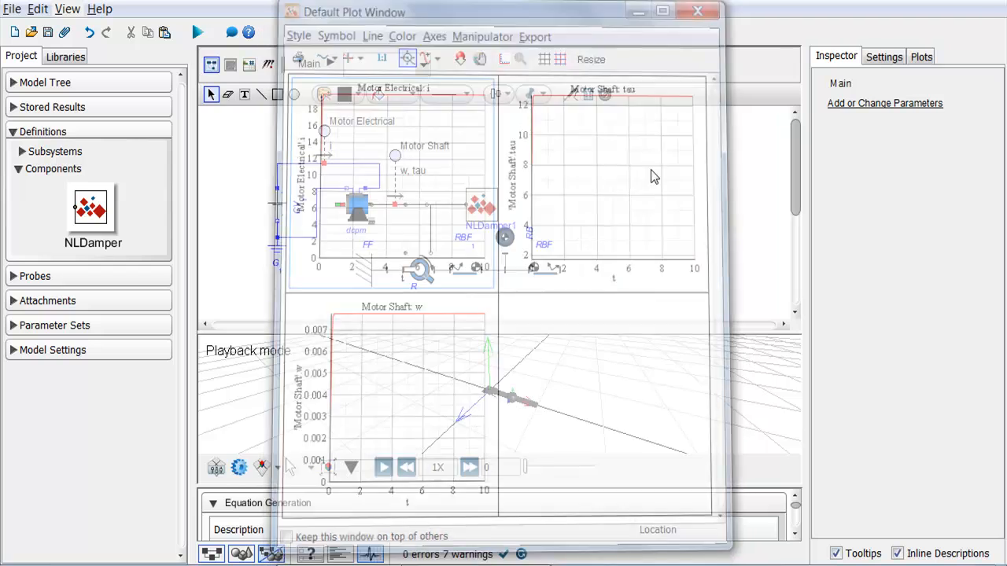
pyautogui.click(696, 11)
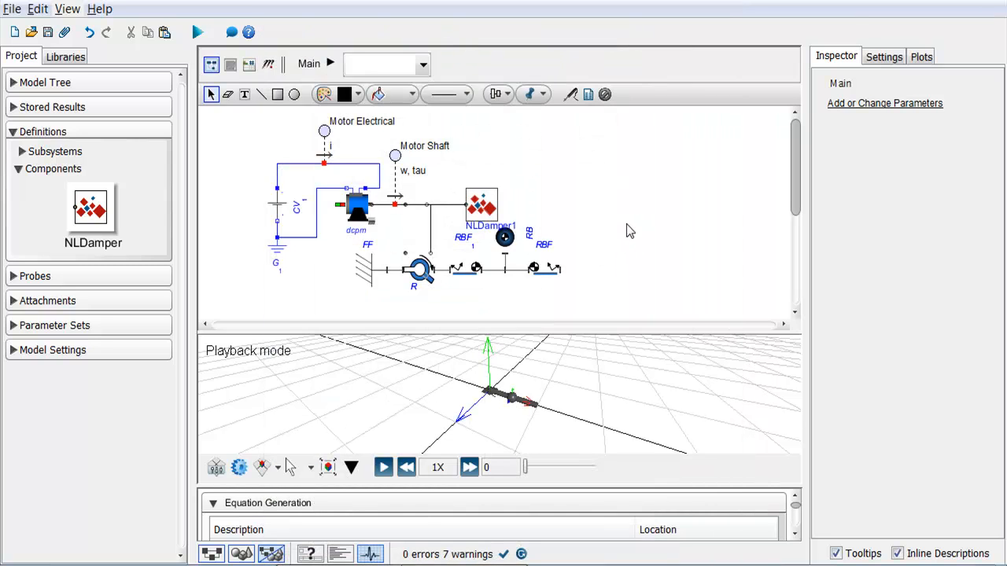